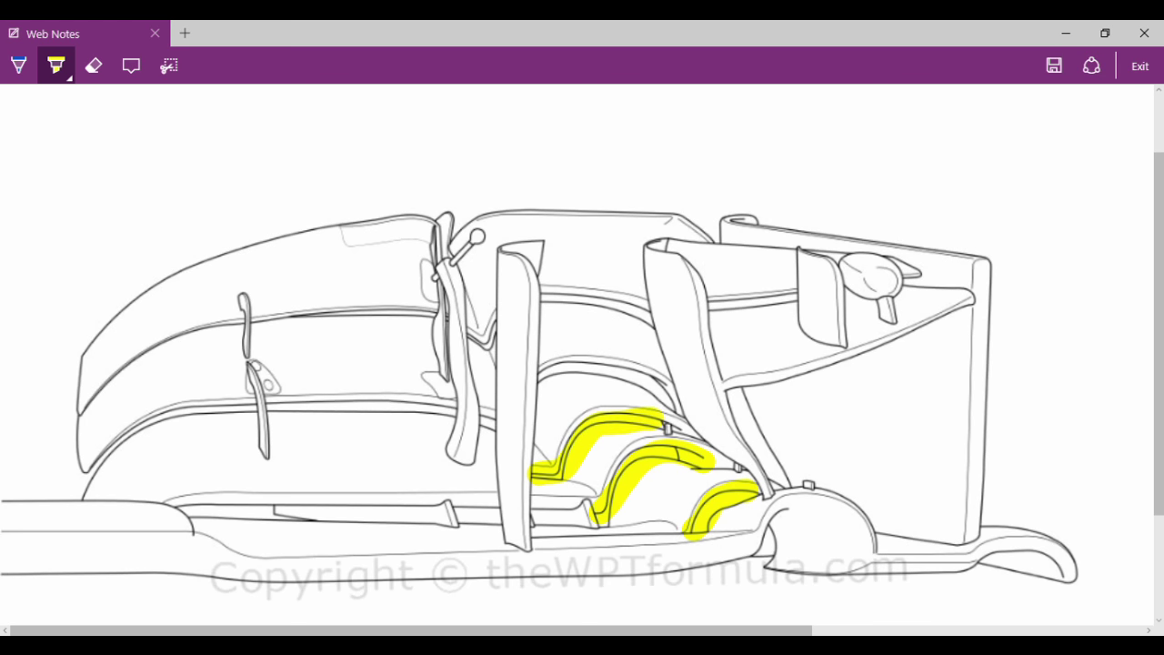
# - Trace a yellow highlight along one curved inboard flap edge
pyautogui.moveTo(532, 377); pyautogui.dragTo(627, 371)
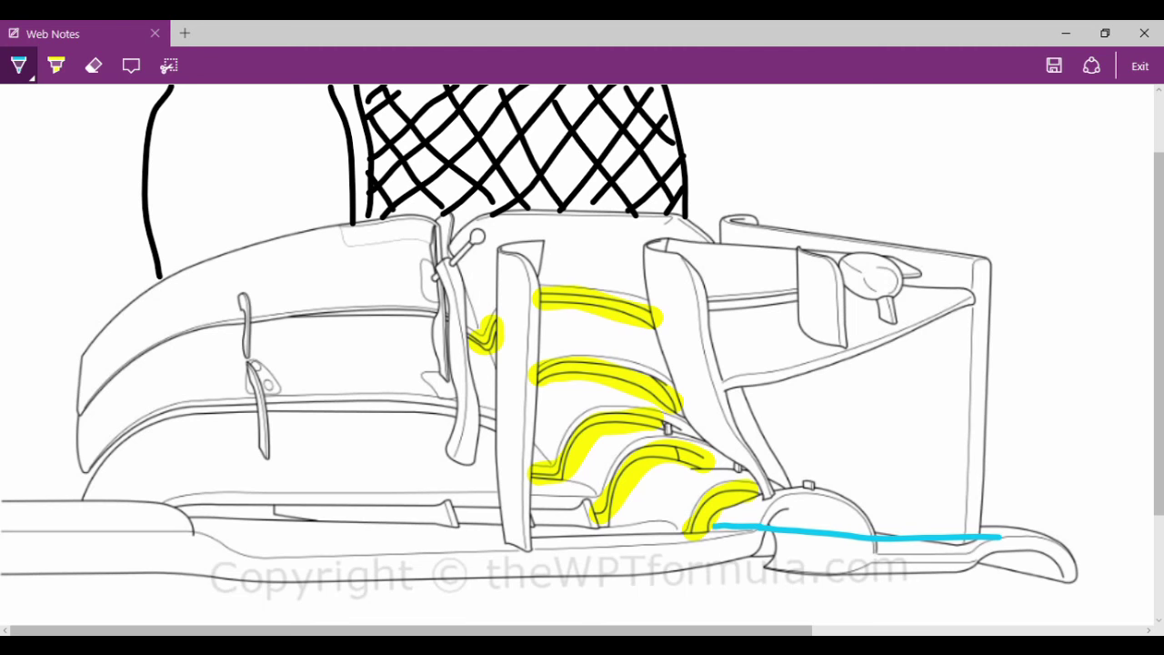
# - Draw two blue airflow lines from the inner flaps, one curving down and one up
pyautogui.moveTo(591, 346); pyautogui.dragTo(709, 527)
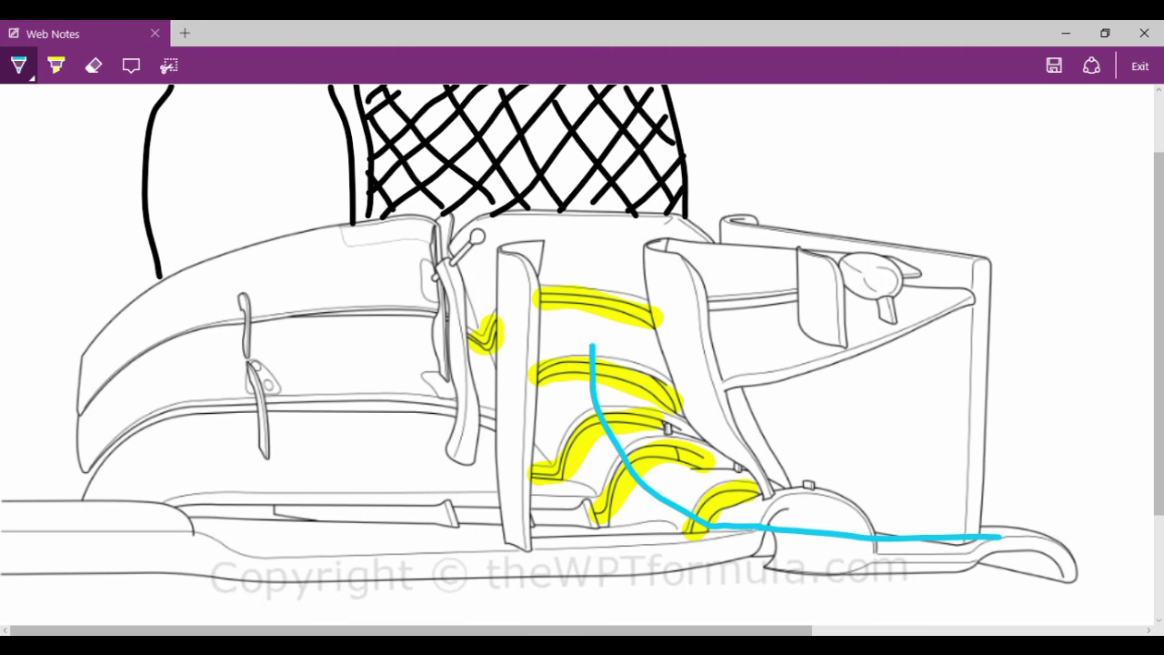
pyautogui.moveTo(591, 350); pyautogui.dragTo(732, 141)
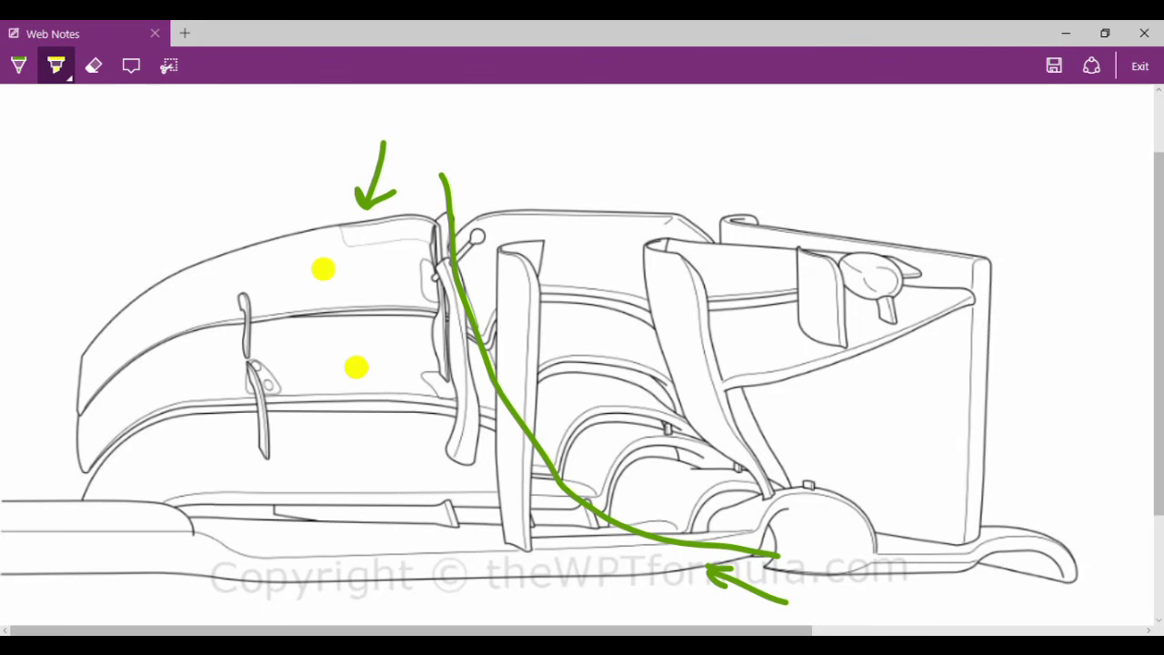
# - Place yellow dots on the third and lowest wing elements
pyautogui.click(347, 473)
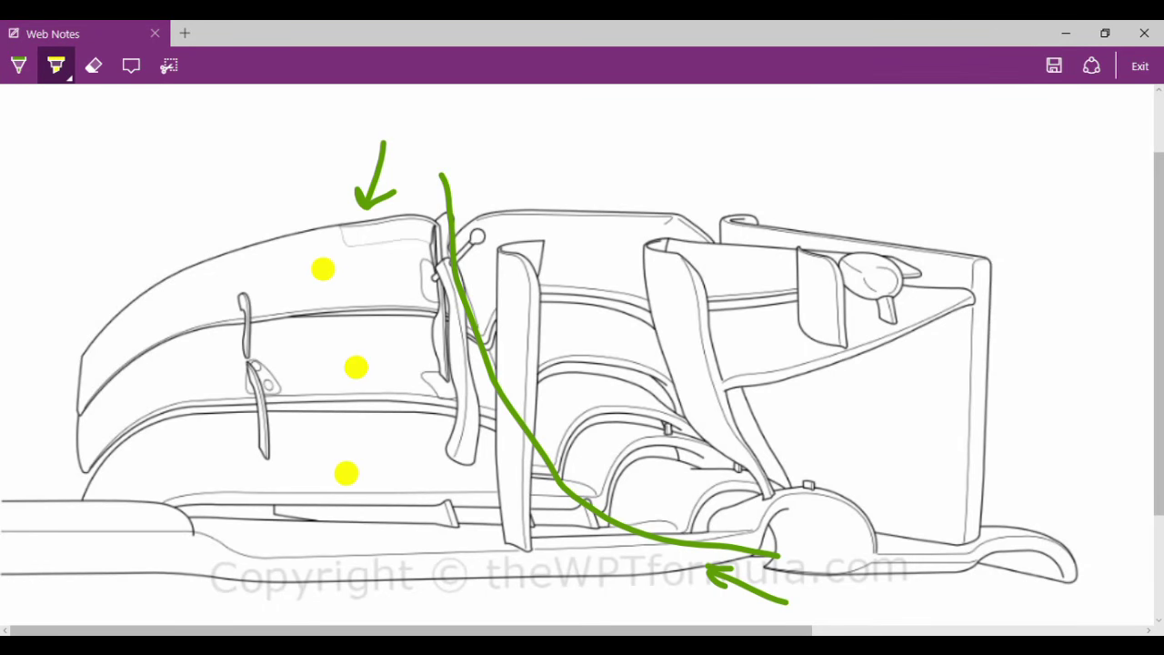
pyautogui.click(387, 544)
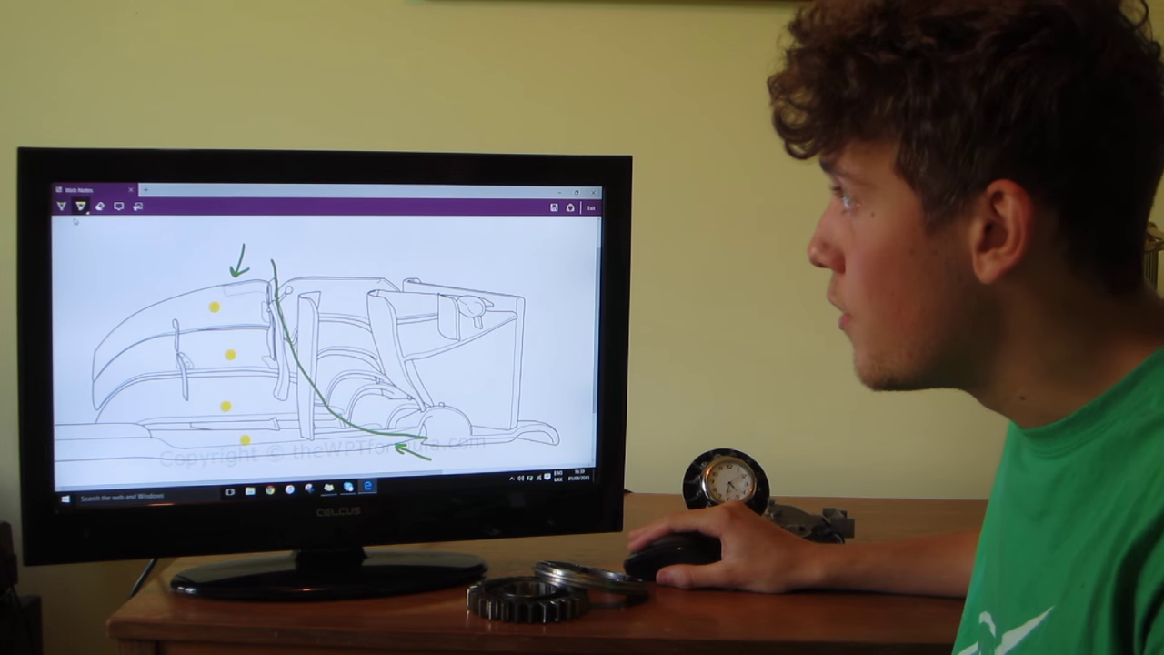
# - Draw a red arrow over the lower outer wing element
pyautogui.click(60, 207)
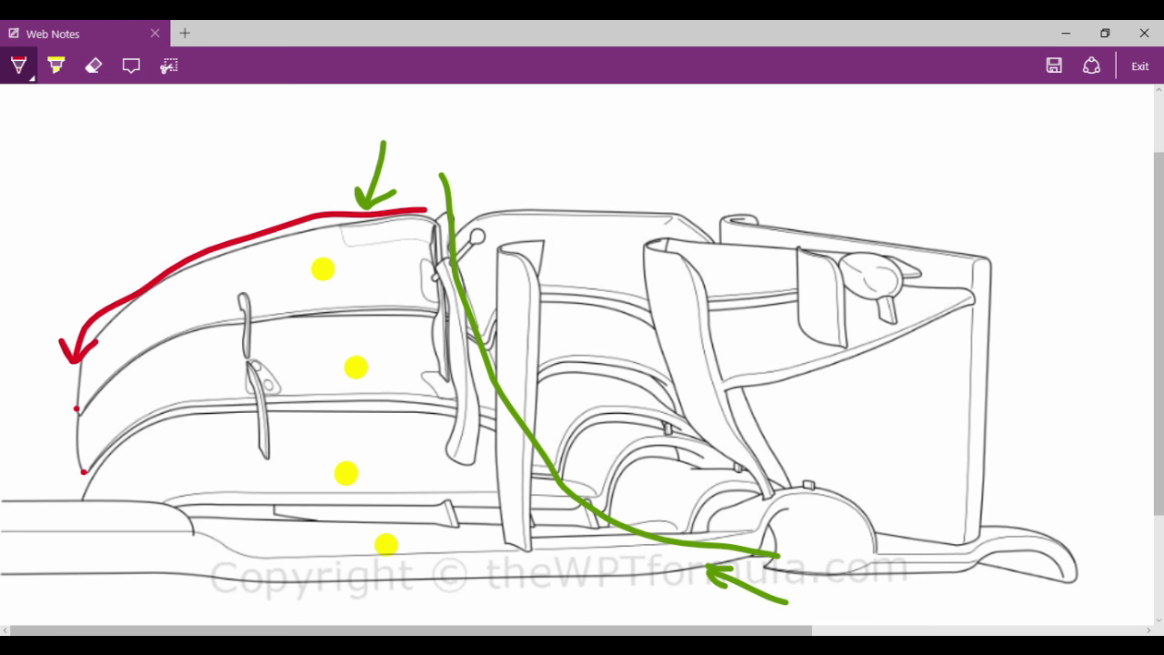
pyautogui.moveTo(107, 450); pyautogui.dragTo(193, 420)
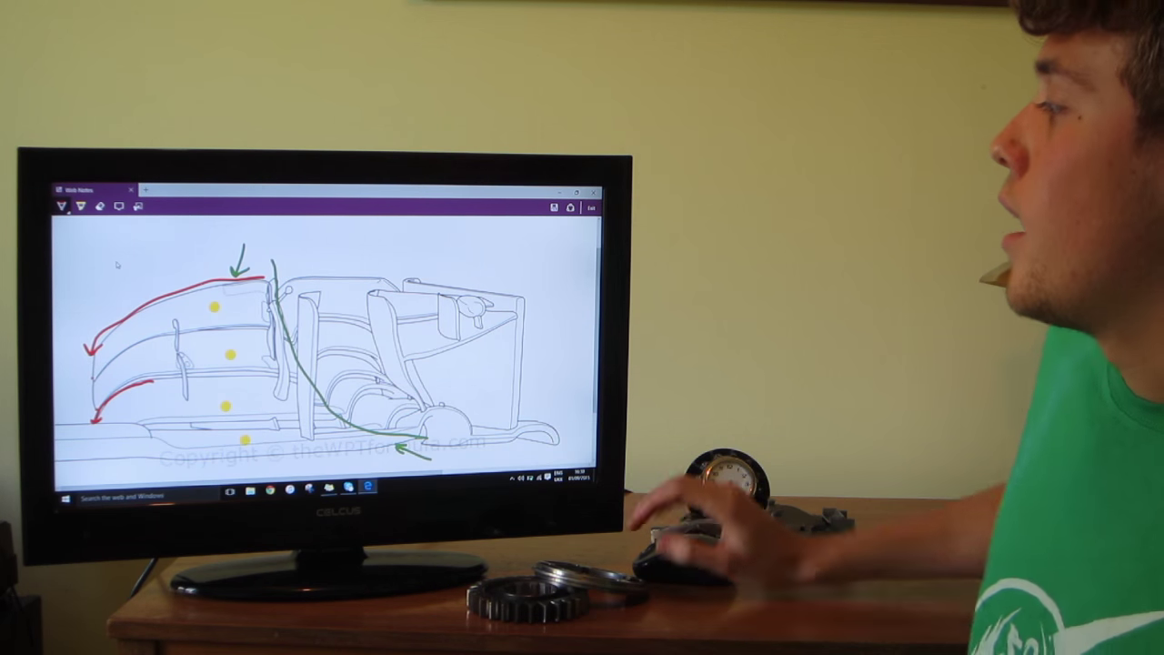
# - Draw a blue airflow line along the wing floor, extending it rearward
pyautogui.click(81, 208)
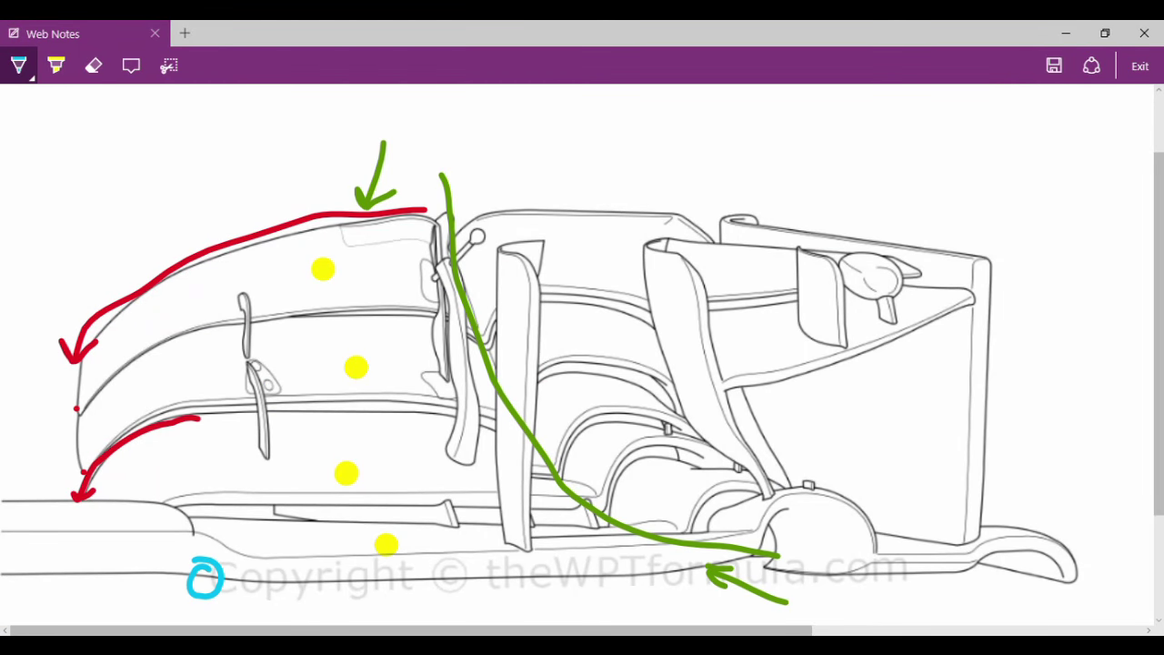
pyautogui.moveTo(218, 582); pyautogui.dragTo(381, 590)
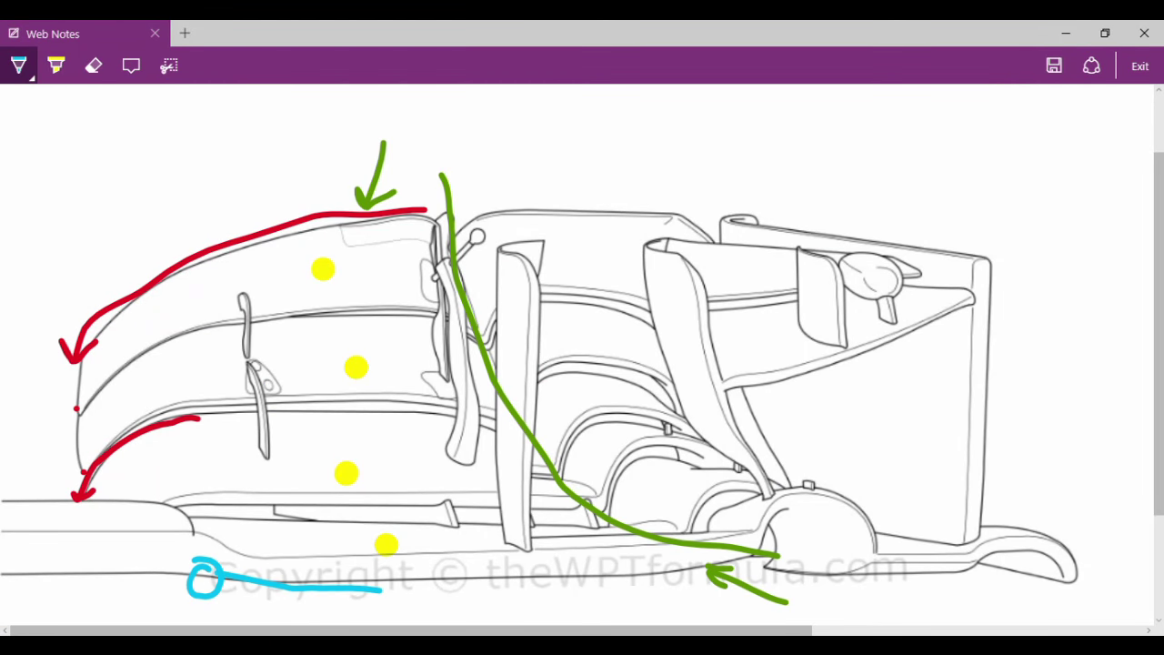
pyautogui.moveTo(382, 589); pyautogui.dragTo(495, 593)
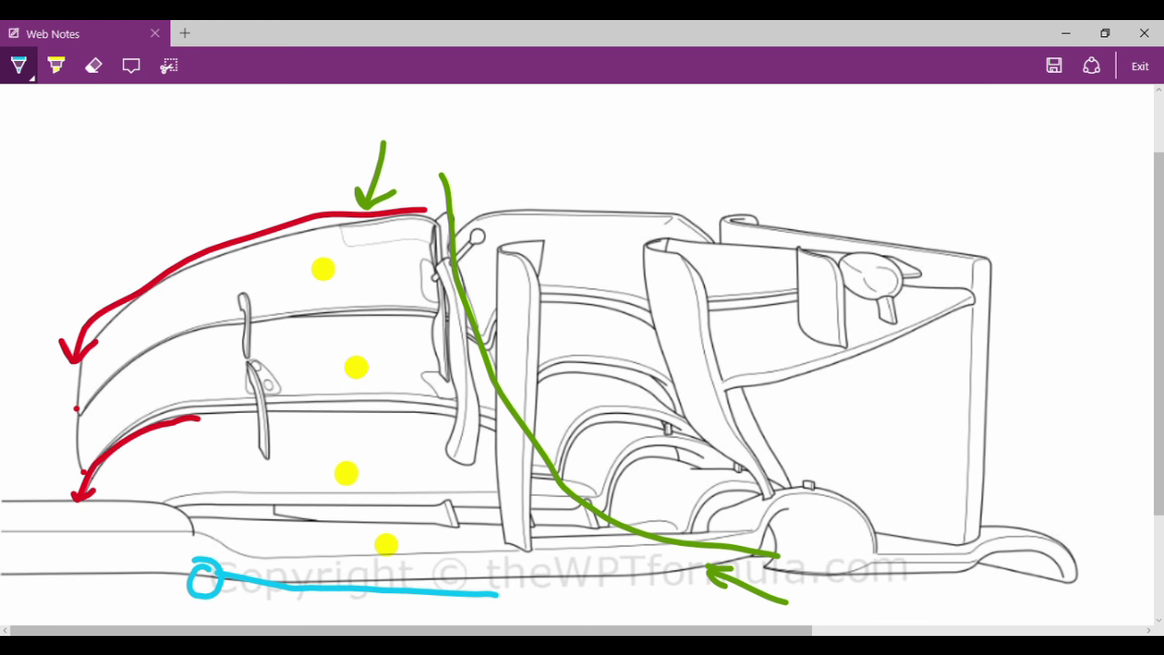